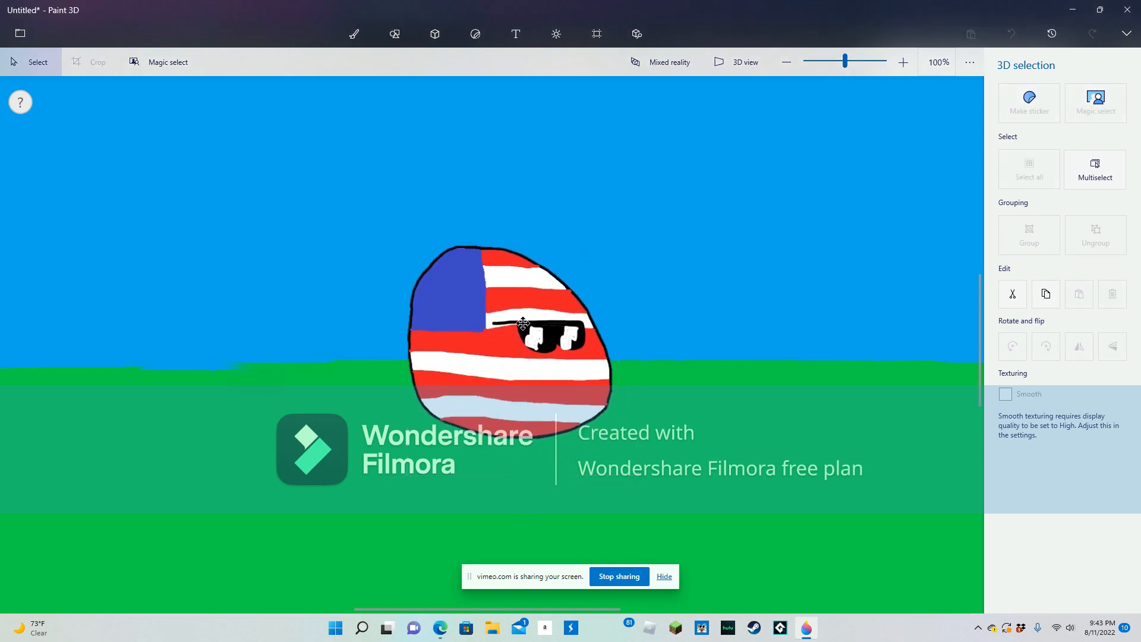
Nudge the sunglasses-wearing flag ball slightly left on the Paint 3D canvas
left_click_drag(524, 324, 481, 331)
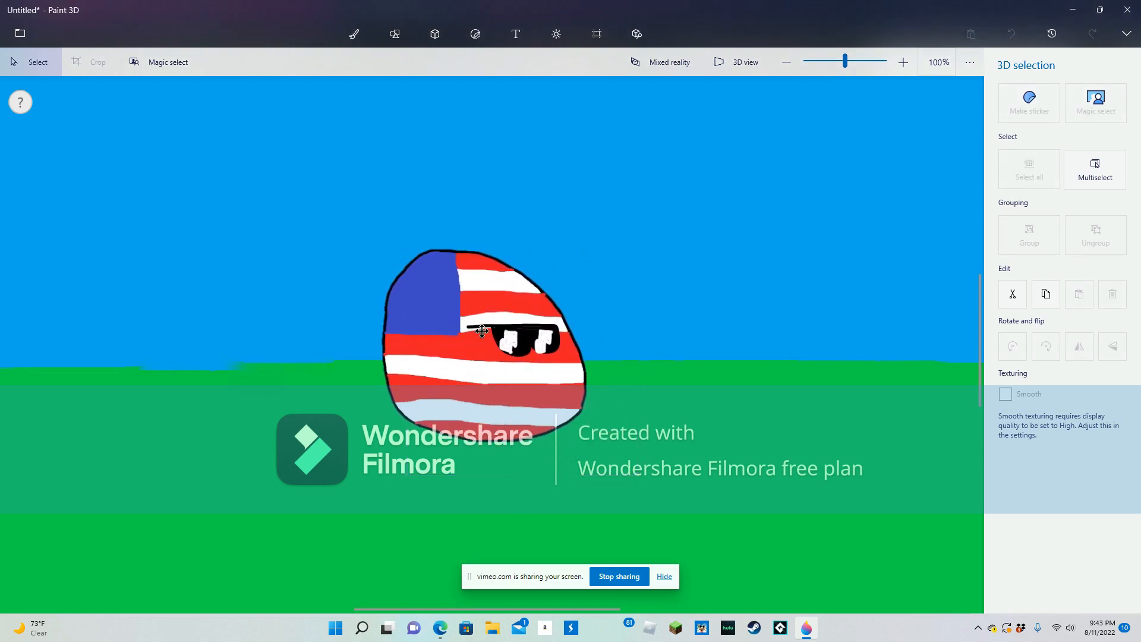
left_click_drag(482, 331, 500, 303)
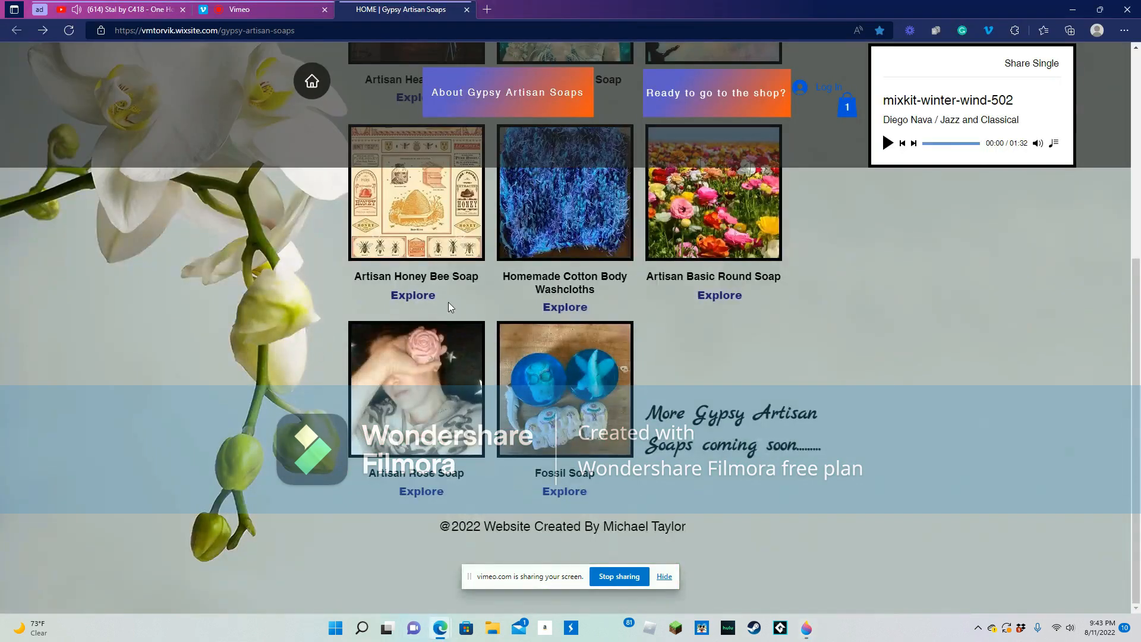
Open the Fossil Soap page, then go to the shop listing of eight soaps
left_click(564, 491)
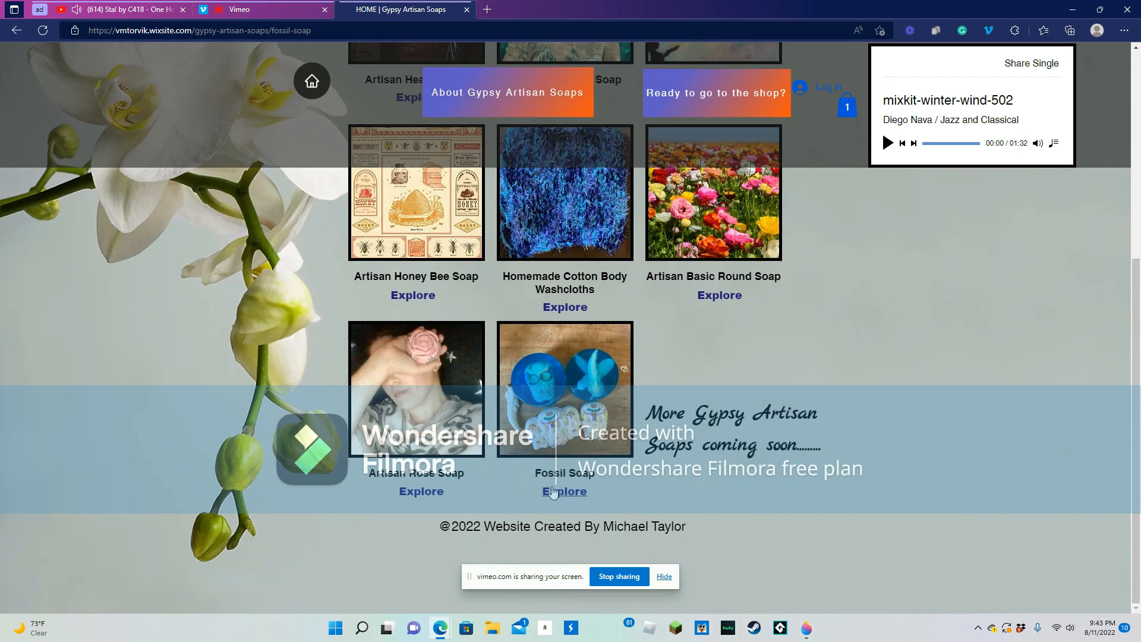
left_click(564, 492)
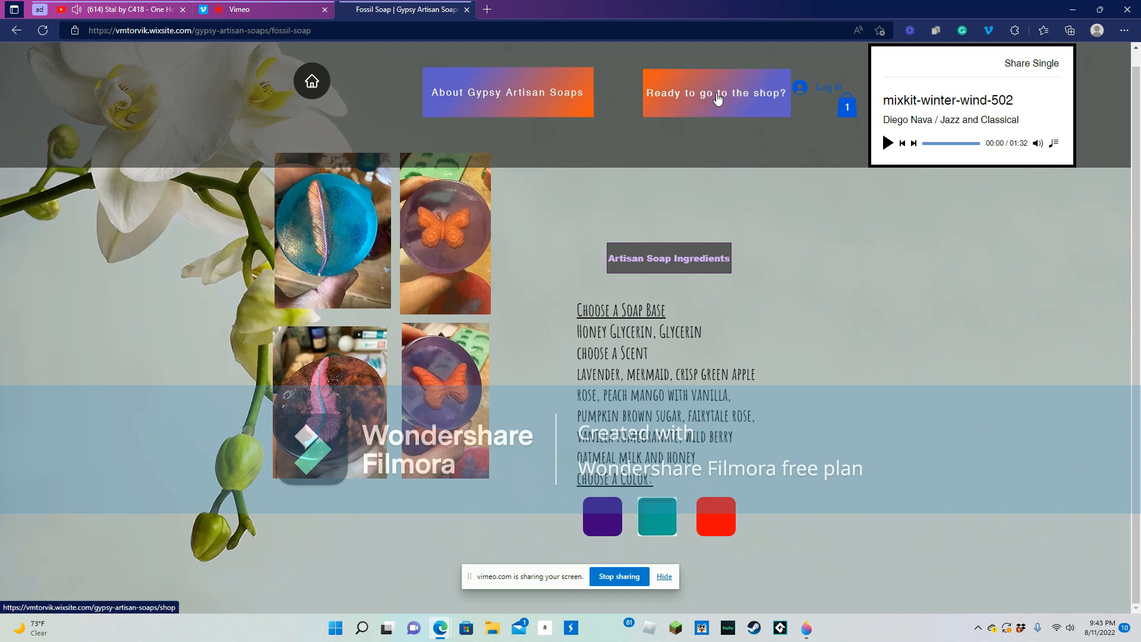
left_click(716, 92)
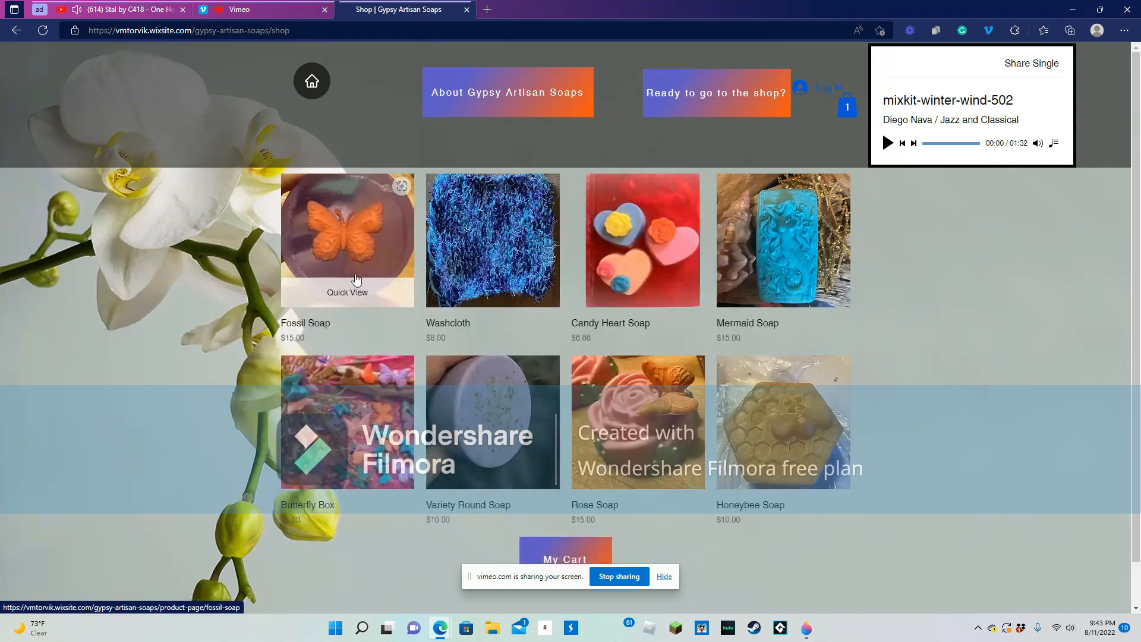
Make Fossil Soap red with Sugar Skulls, Pumpkin Brown Sugar scent and Honey Glycerin base
left_click(347, 240)
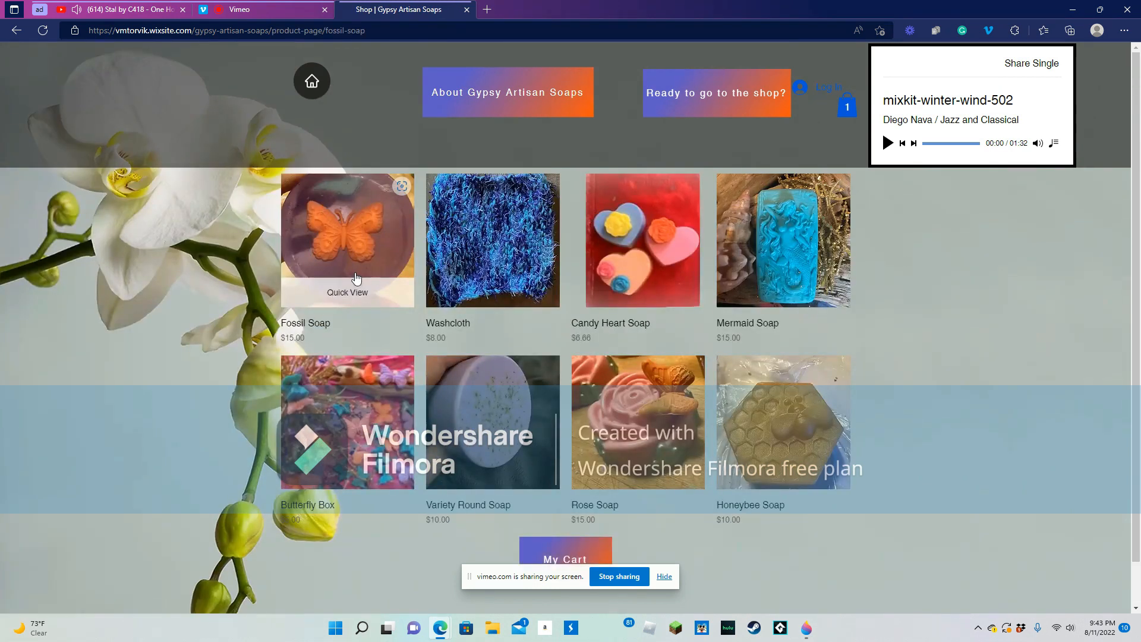
left_click(347, 240)
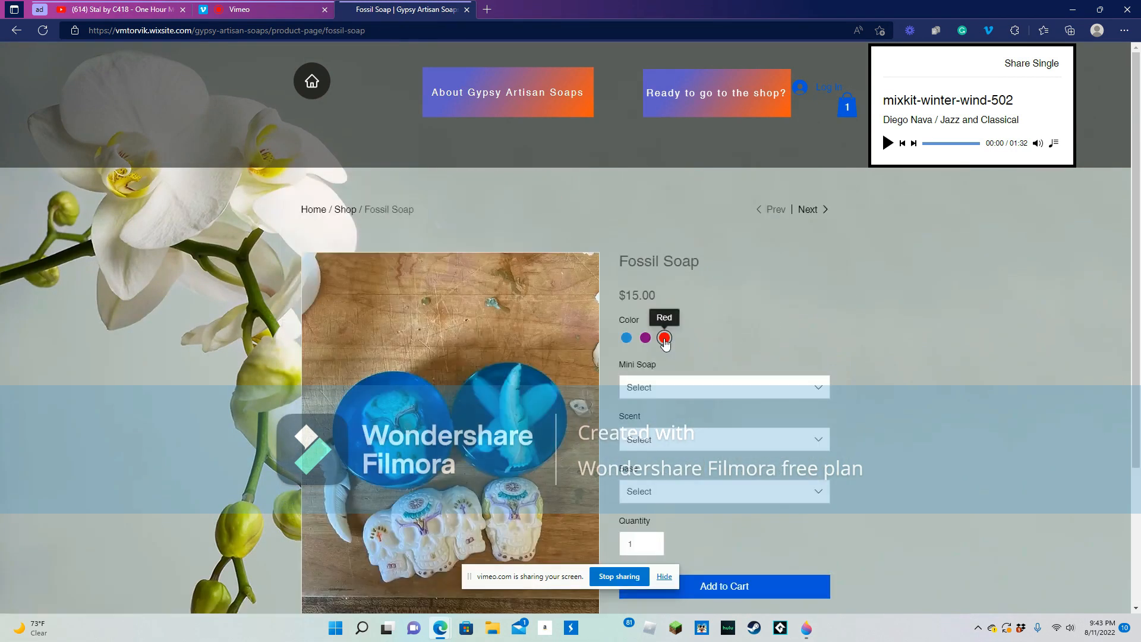
left_click(723, 386)
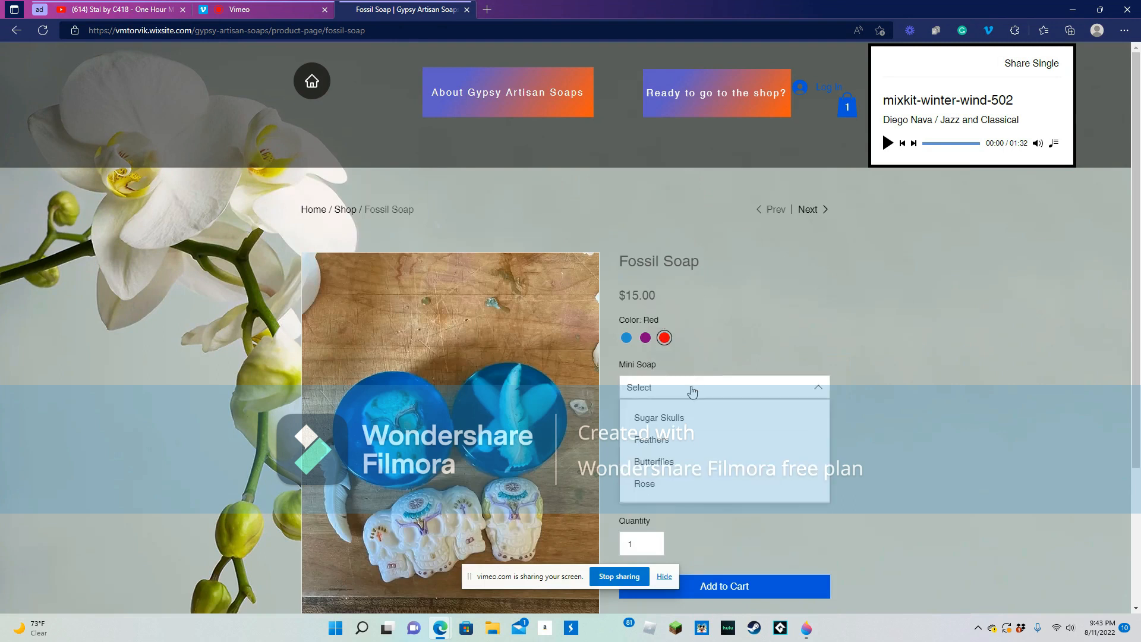
left_click(658, 418)
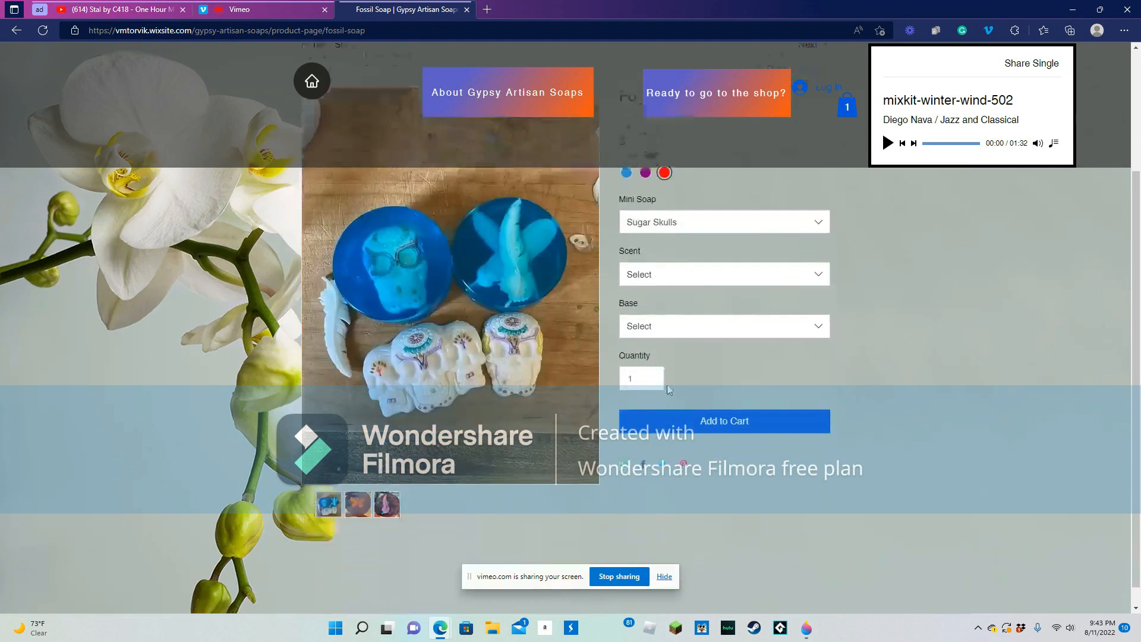
left_click(723, 275)
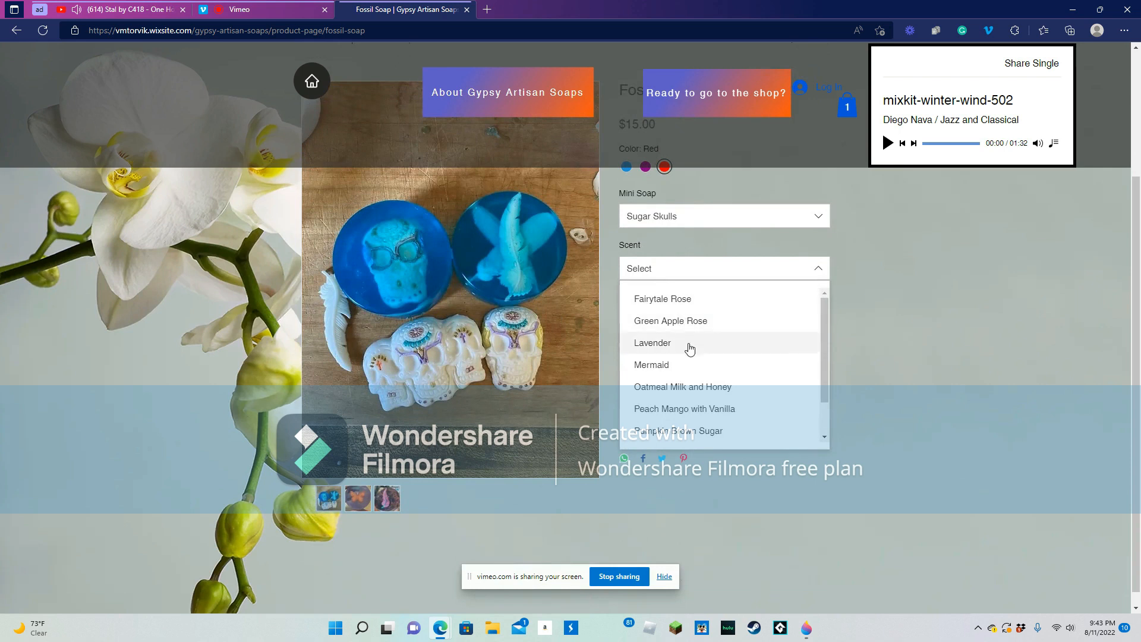
left_click(677, 430)
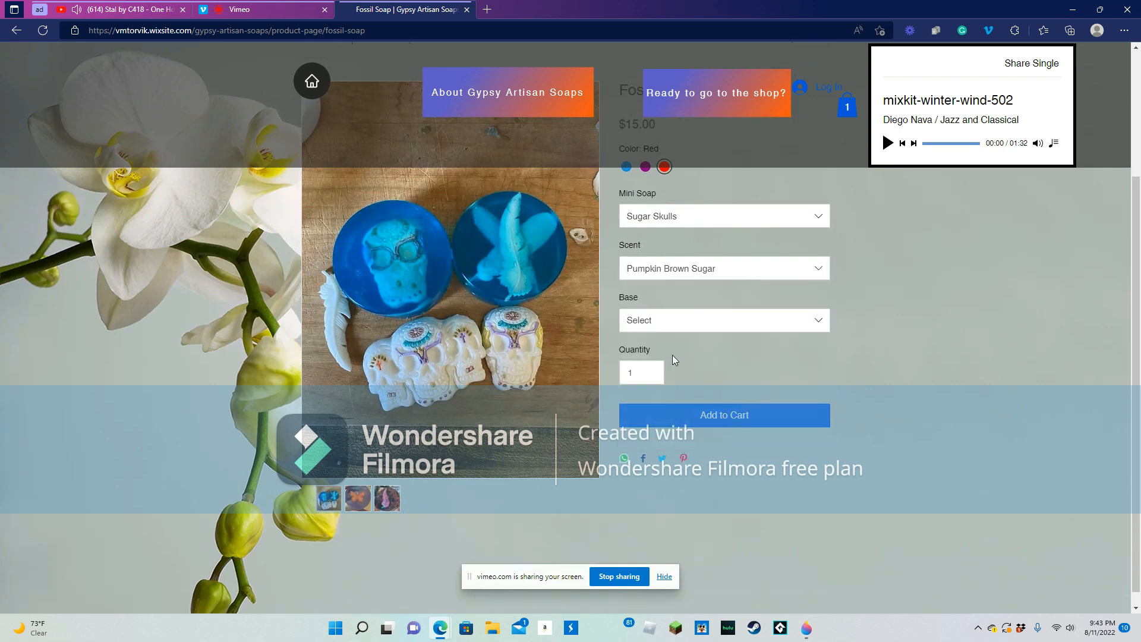
left_click(724, 320)
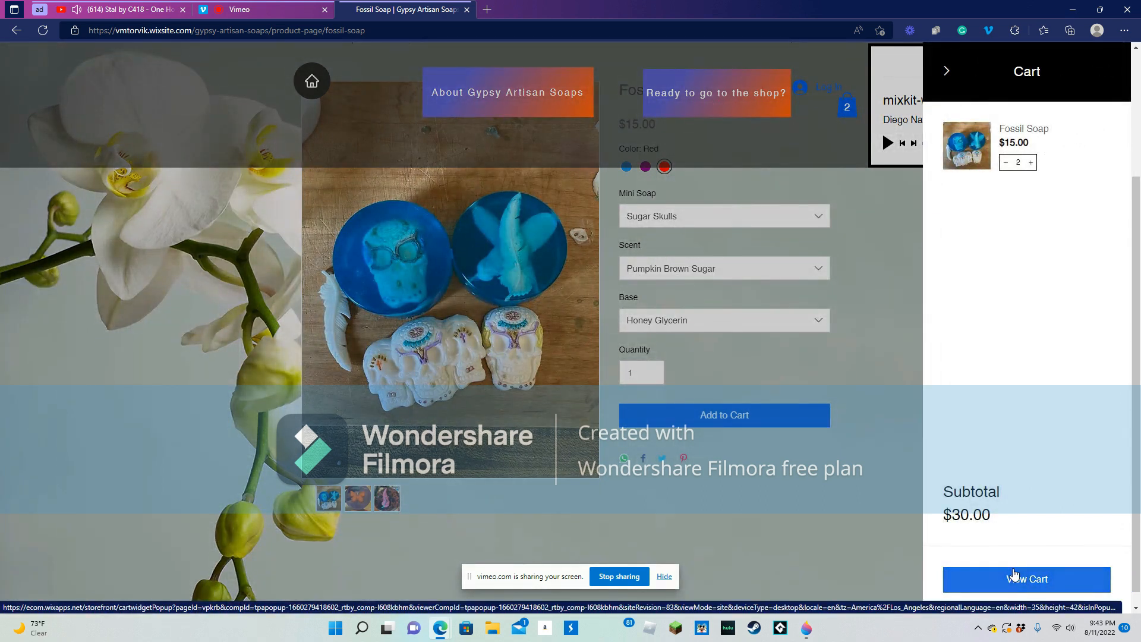
Go from the cart panel to checkout for two Fossil Soaps totaling $30.00
left_click(1027, 578)
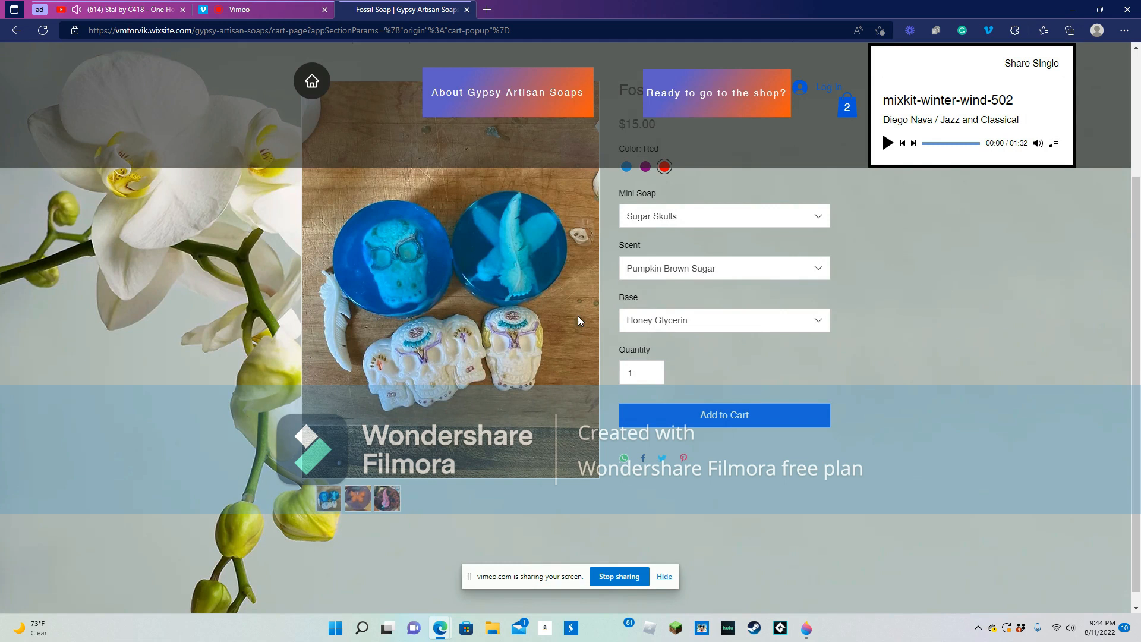
left_click(723, 415)
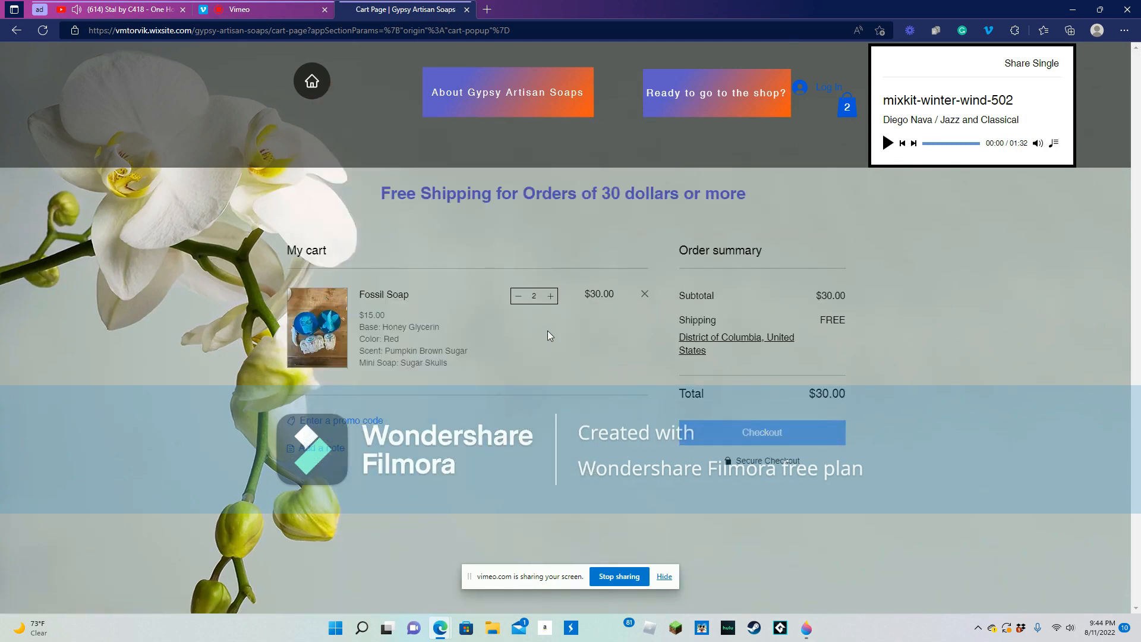
left_click(761, 432)
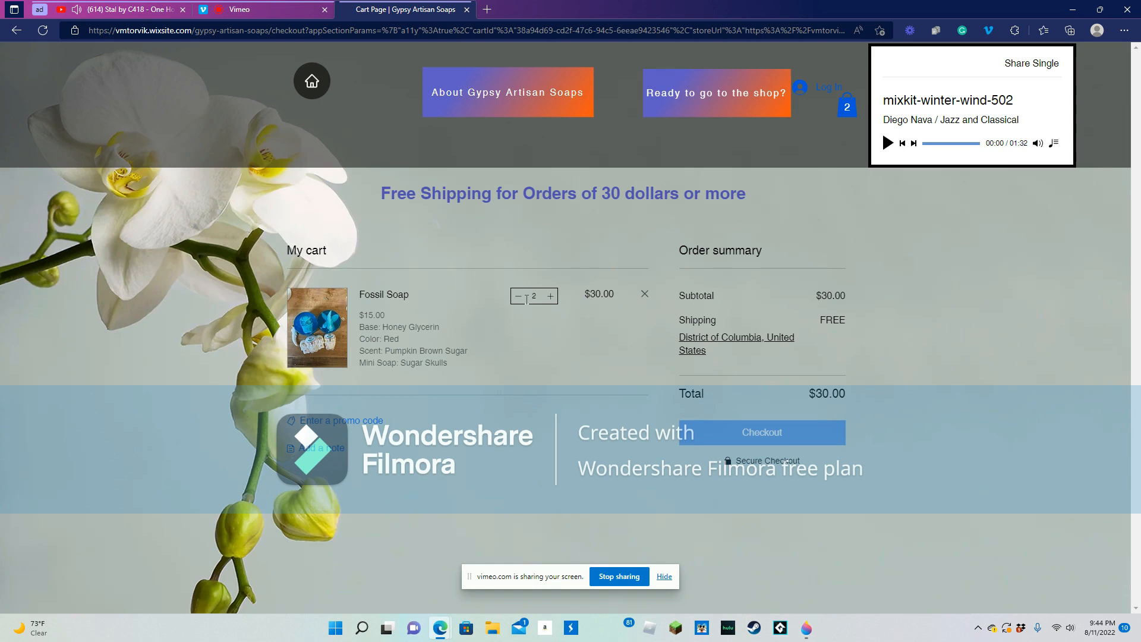
left_click(761, 432)
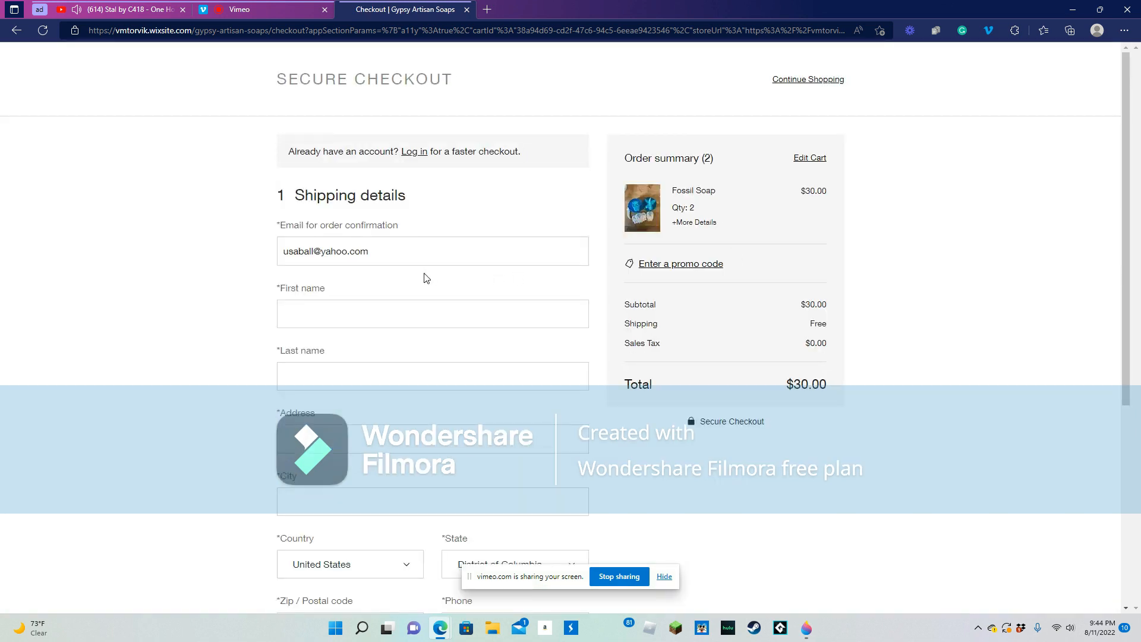
left_click(432, 314)
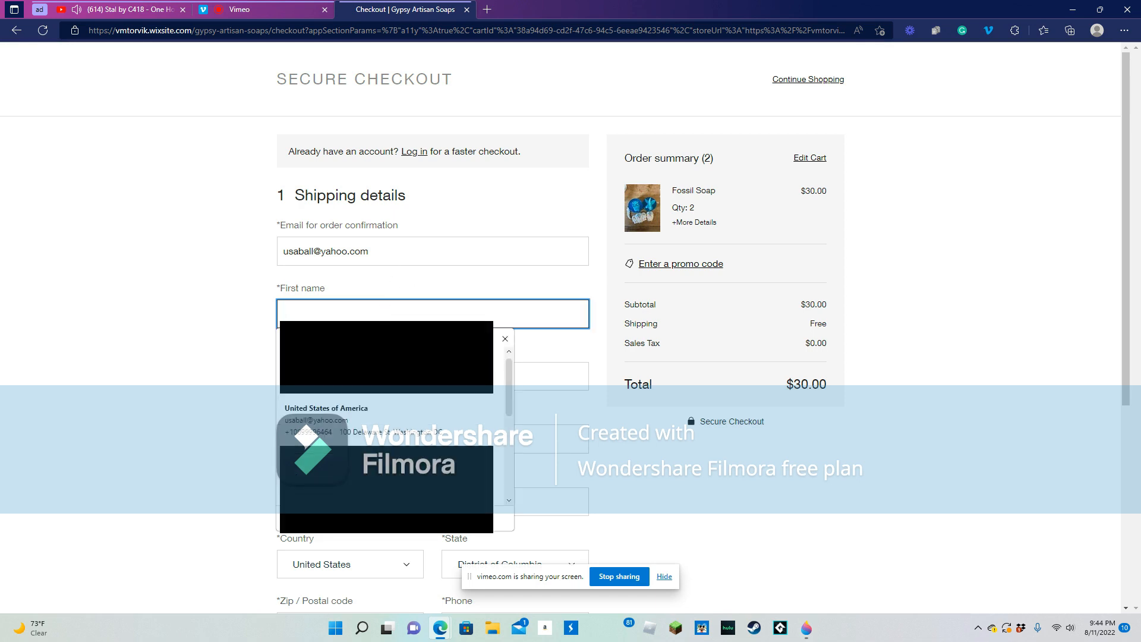
left_click(325, 408)
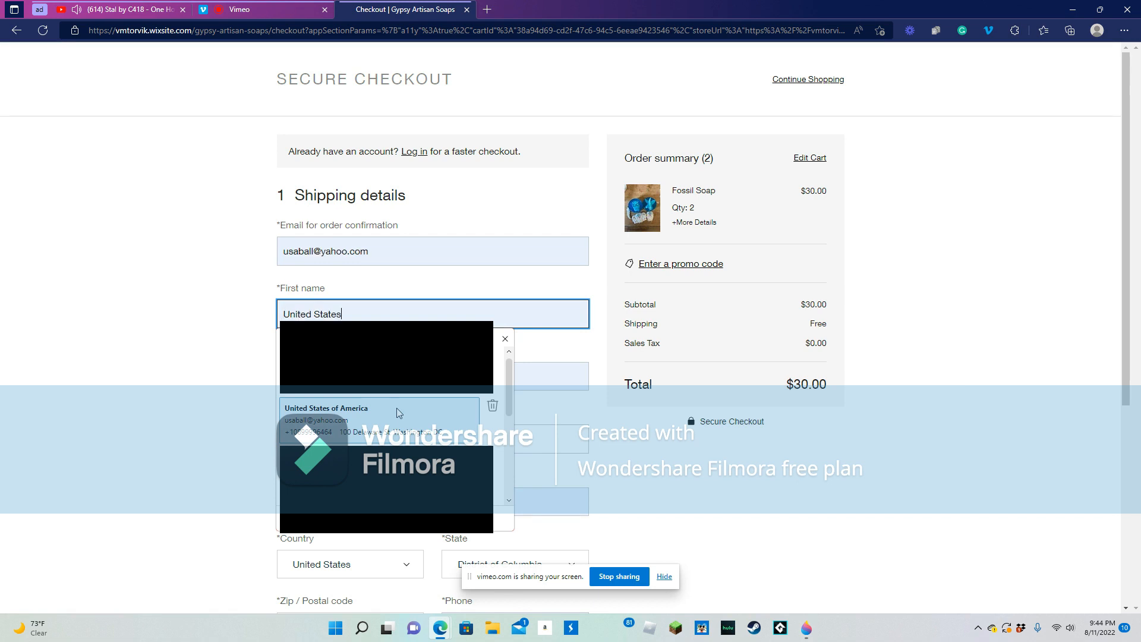
left_click(327, 419)
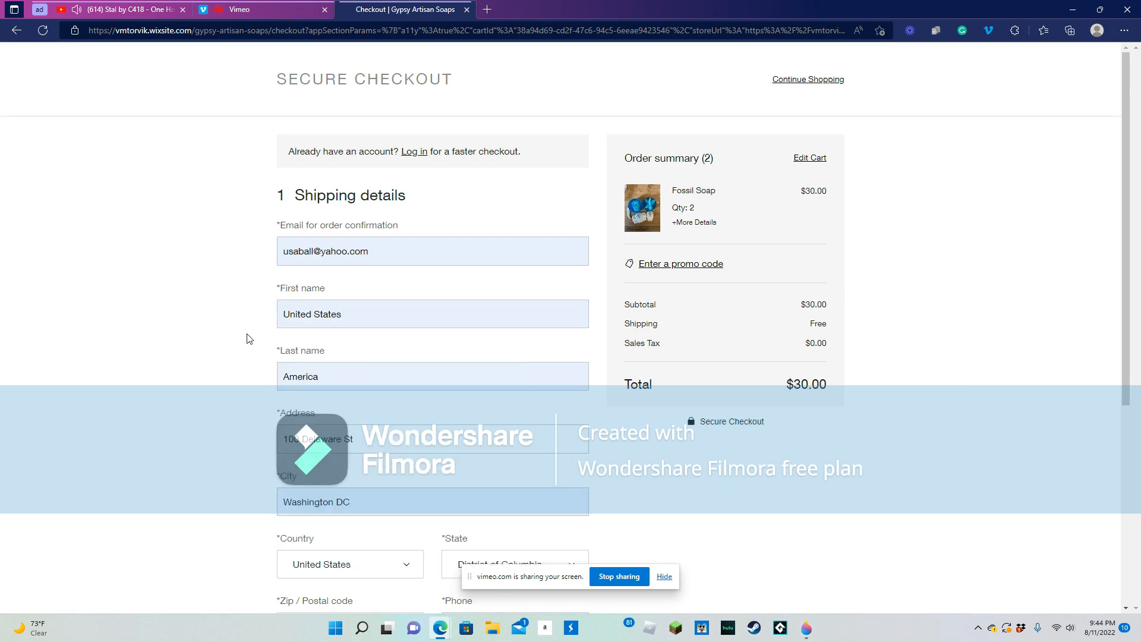
scroll("down", 3)
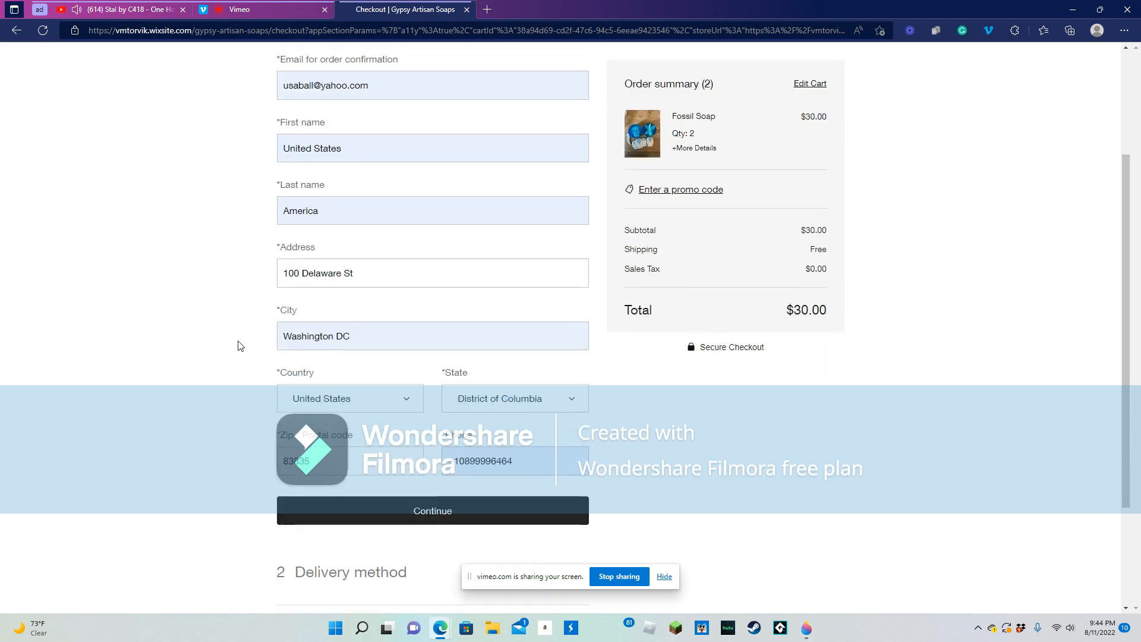